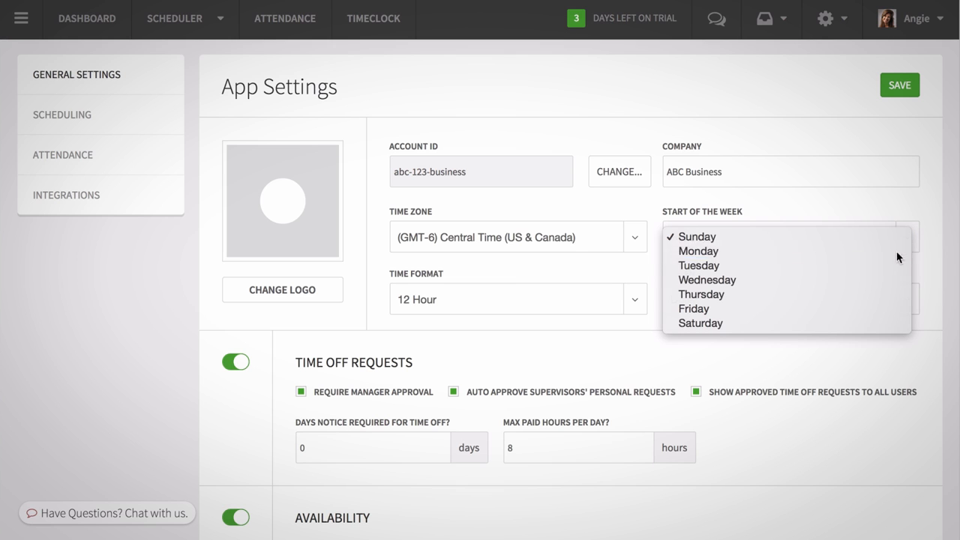
Set Monday as the start of the week in General Settings
click(698, 250)
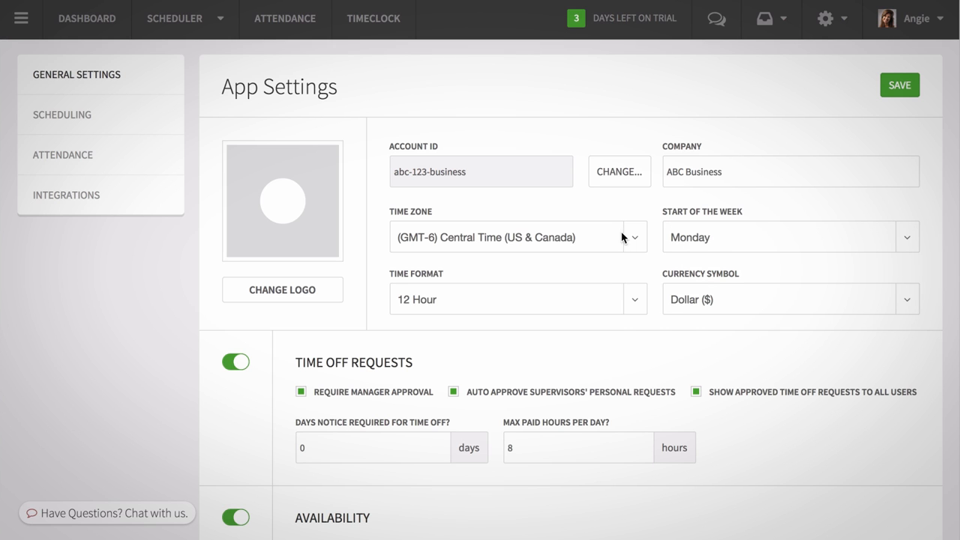
mouse_move(627, 267)
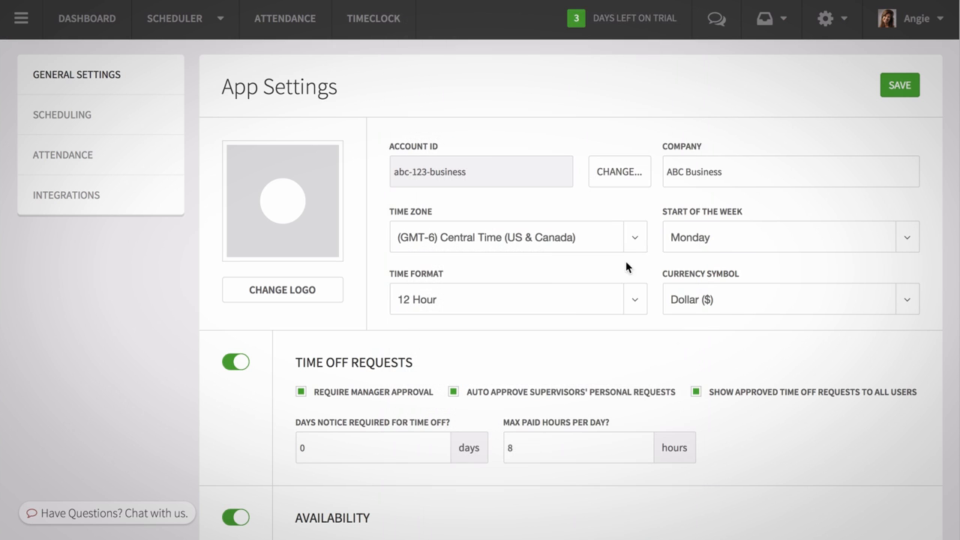
mouse_move(282, 289)
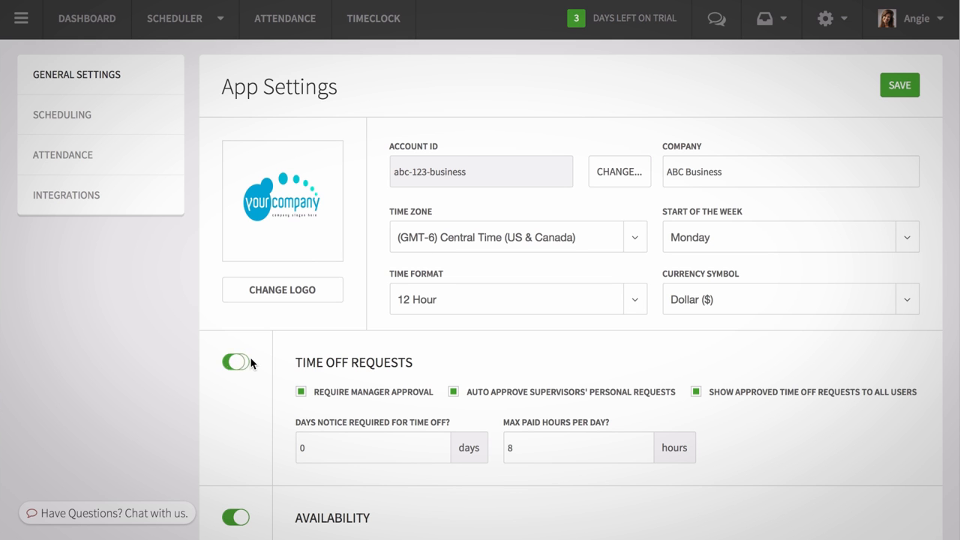
Review the General Settings page and move to the Scheduling settings
scroll(down, 3)
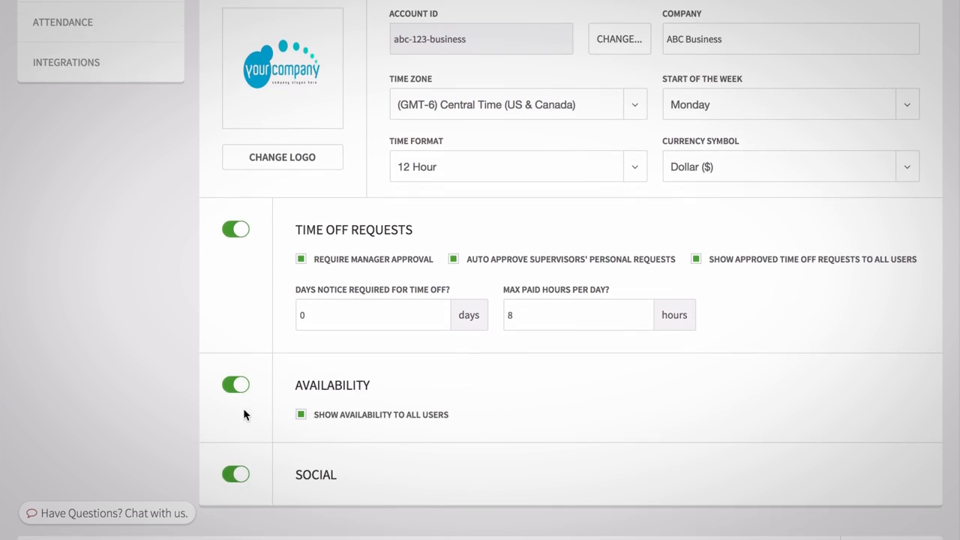
mouse_move(509, 387)
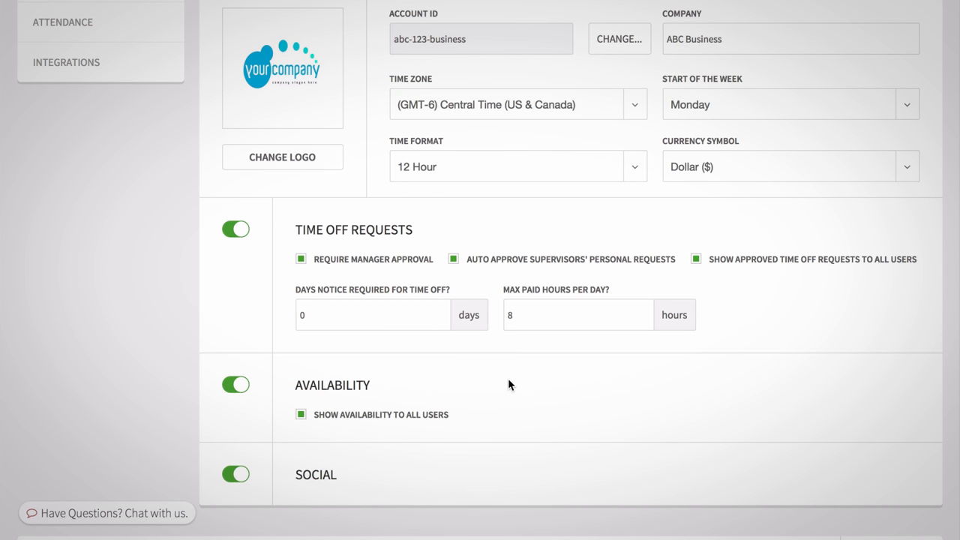
scroll(up, 3)
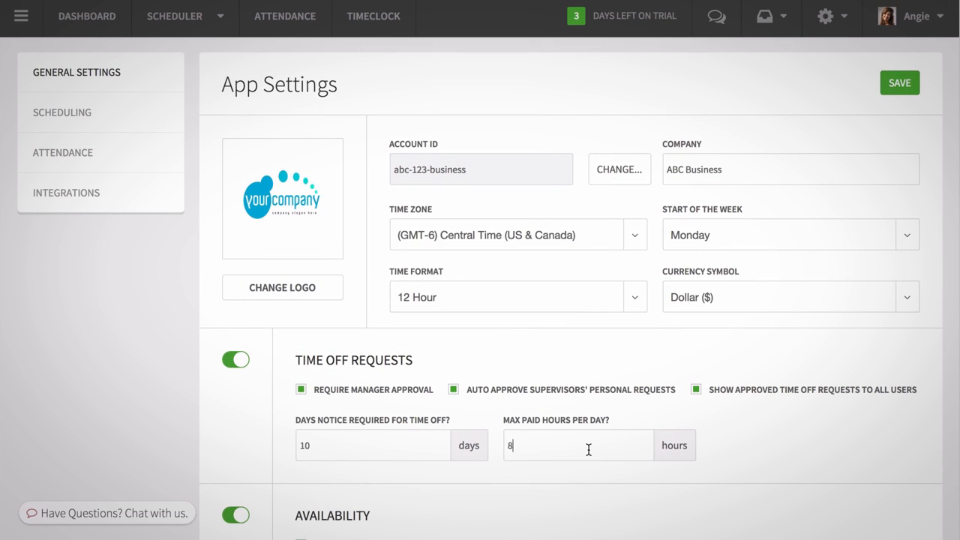
click(62, 111)
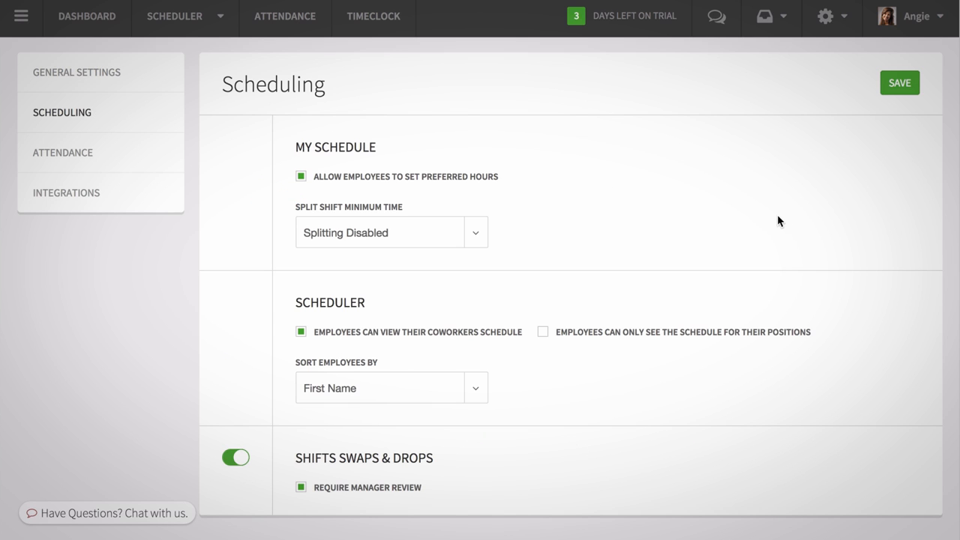
Keep coworker schedule viewing enabled and set split shift minimum time to 30 minutes
click(300, 332)
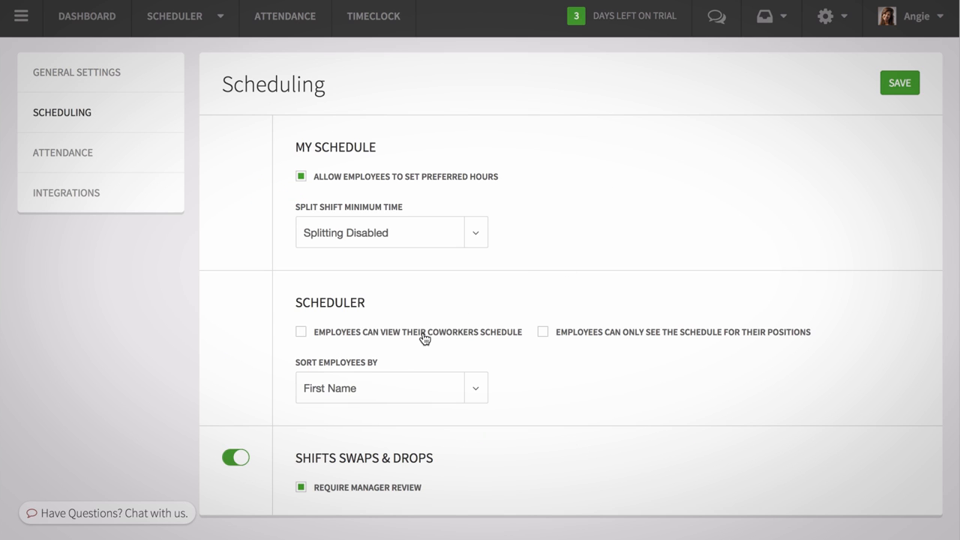
click(300, 332)
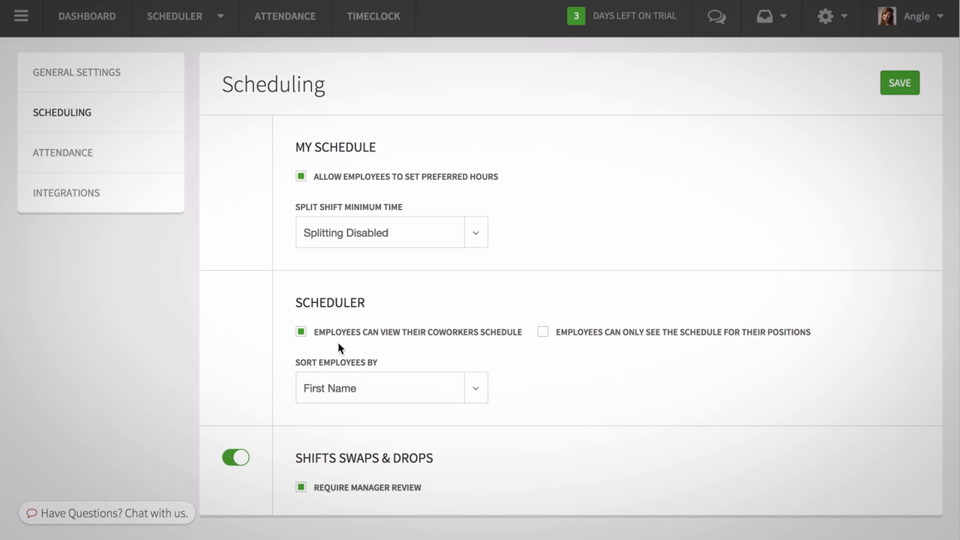
mouse_move(549, 360)
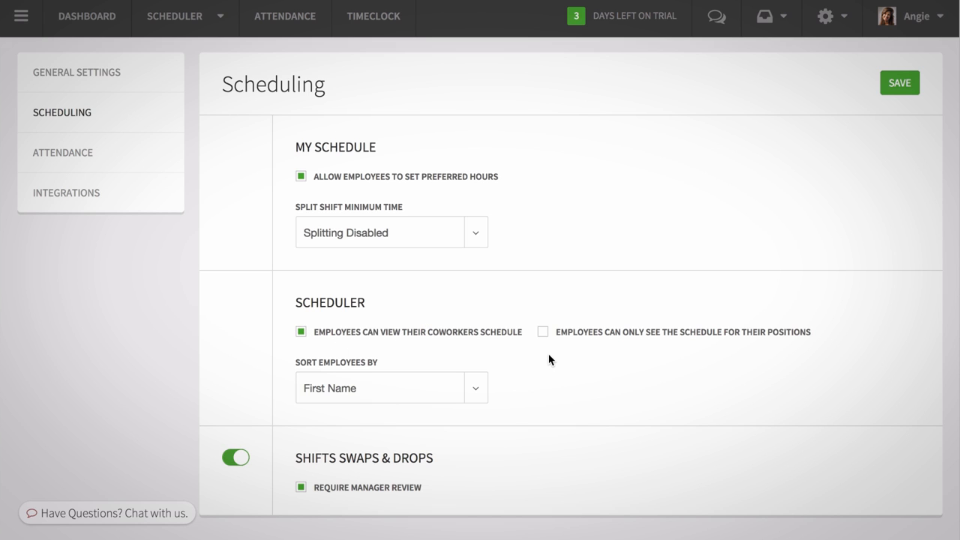
mouse_move(444, 279)
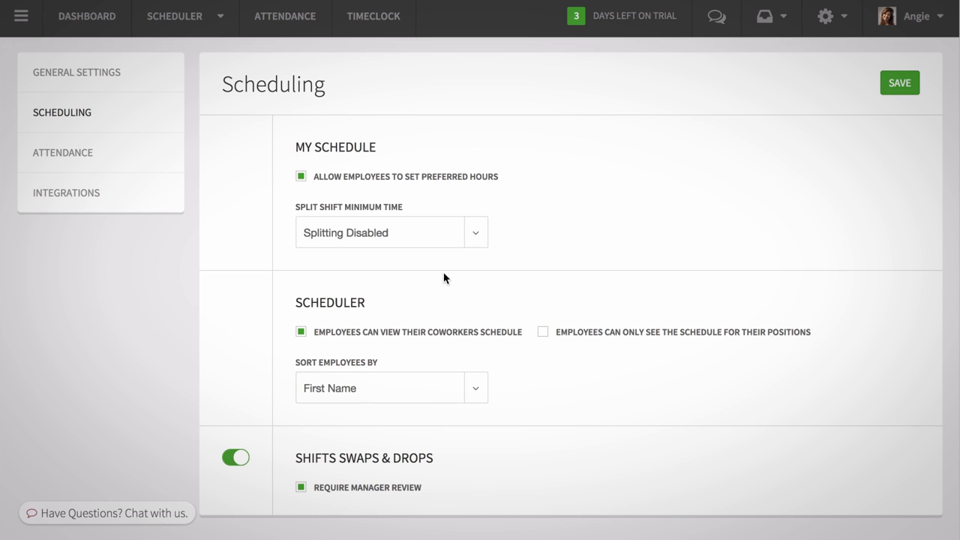
mouse_move(450, 206)
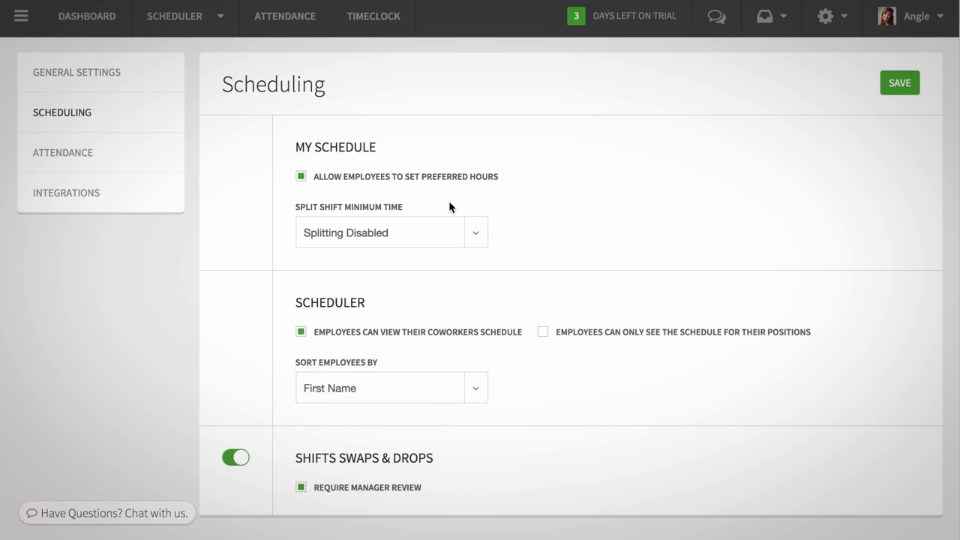
click(390, 231)
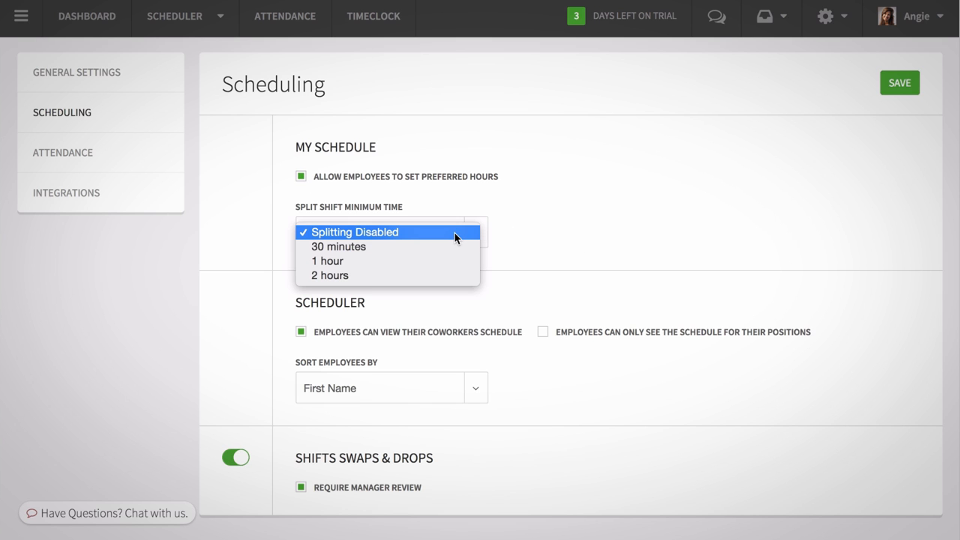
click(339, 246)
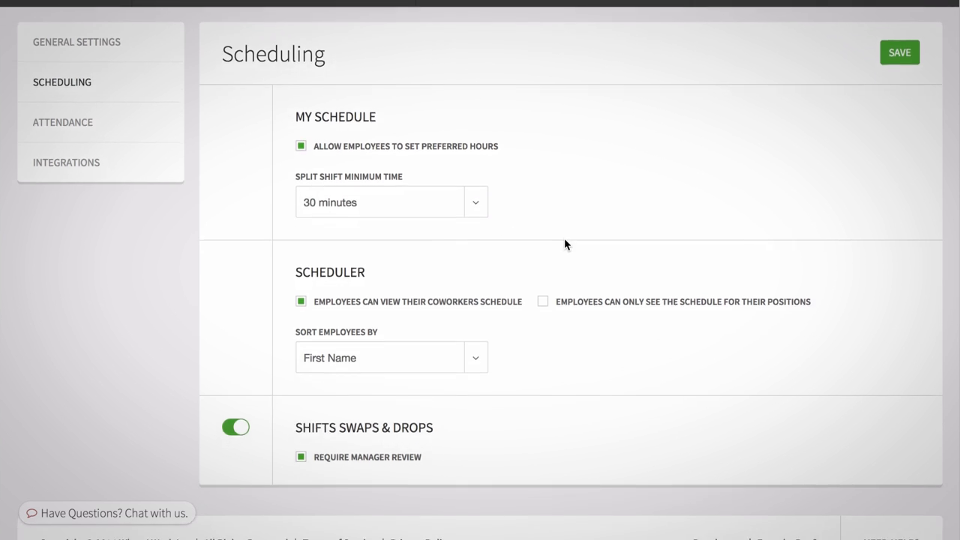
click(236, 426)
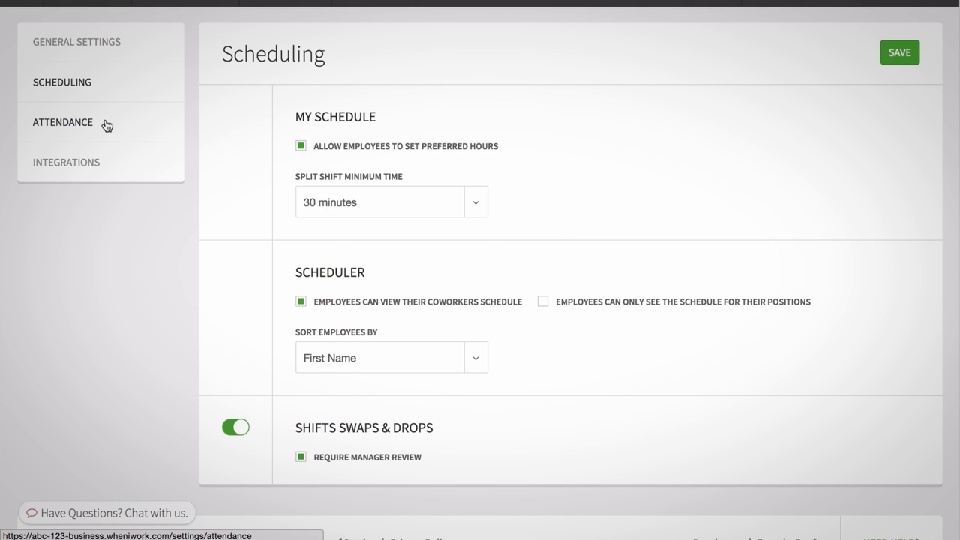
Switch to the Attendance settings with time clock and payroll options
click(63, 123)
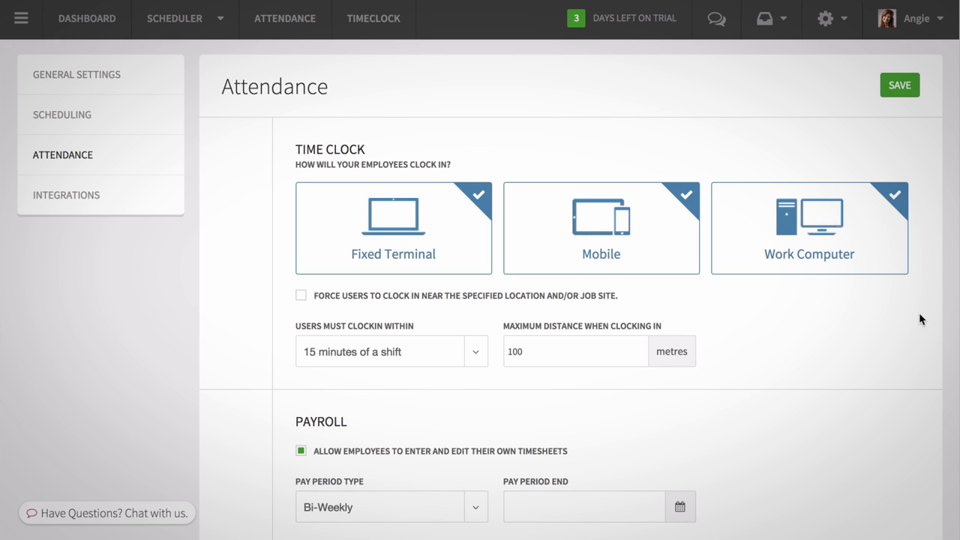
mouse_move(618, 261)
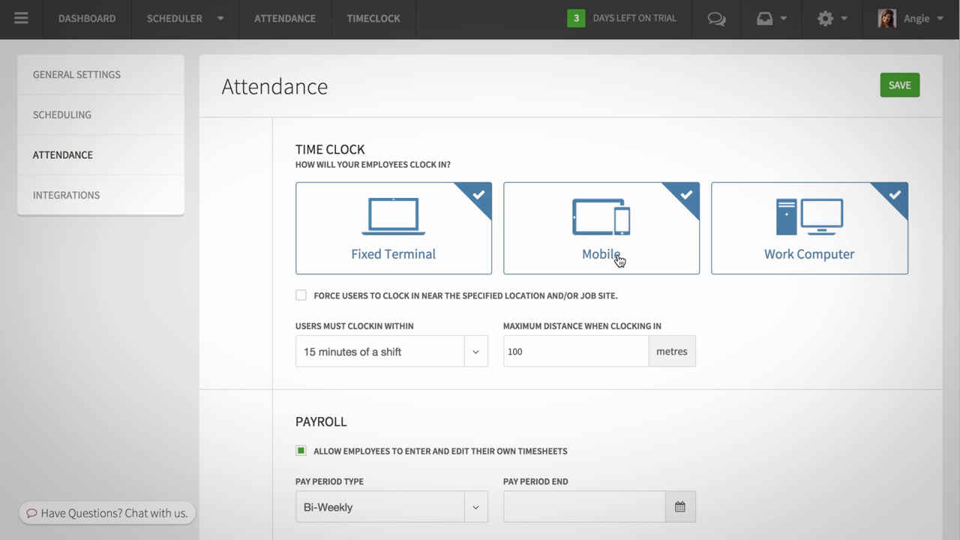
mouse_move(813, 258)
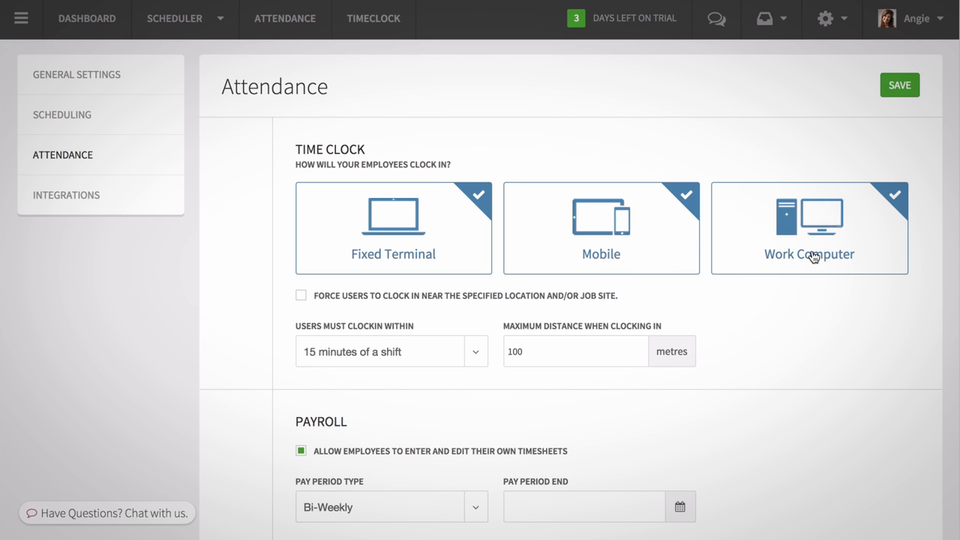
mouse_move(891, 309)
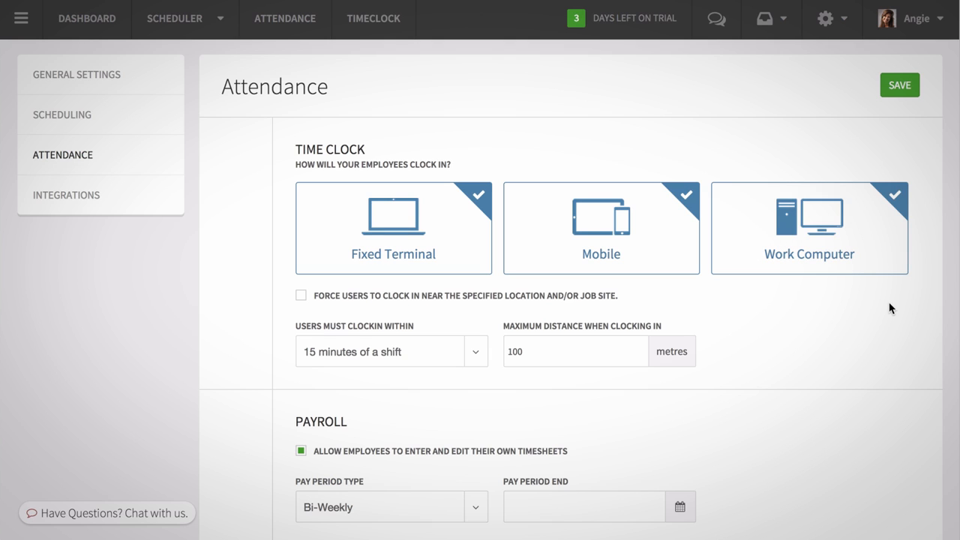
mouse_move(507, 288)
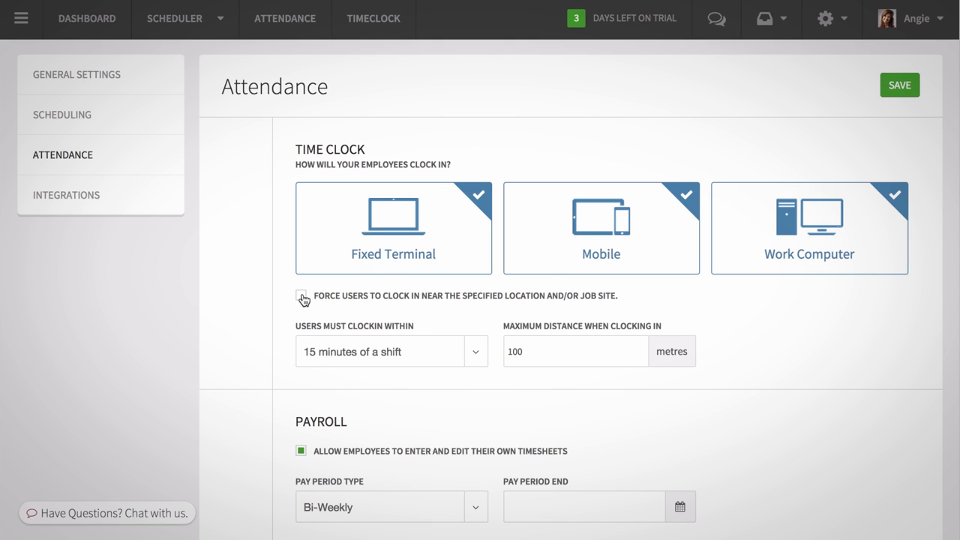
Force clock-ins near the job site and choose when users may clock in
click(300, 294)
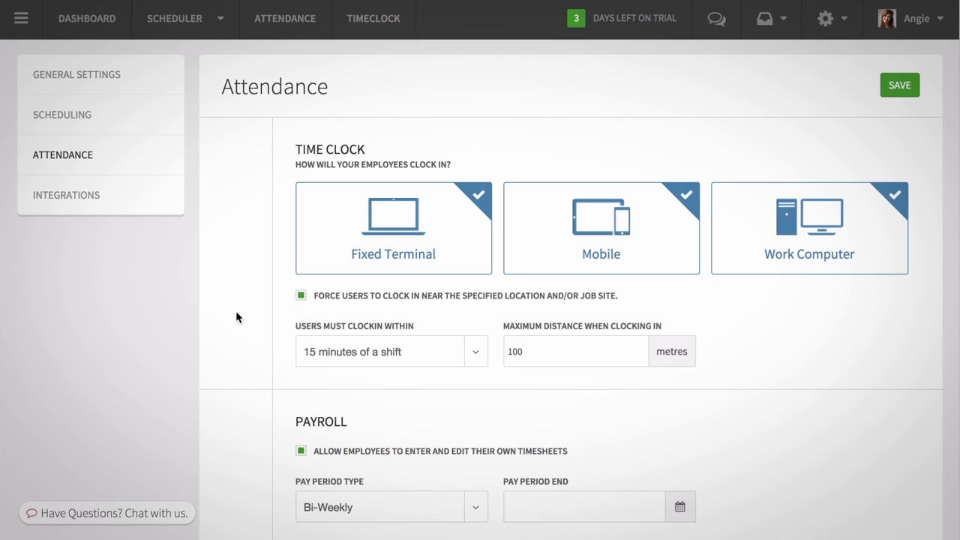
mouse_move(261, 339)
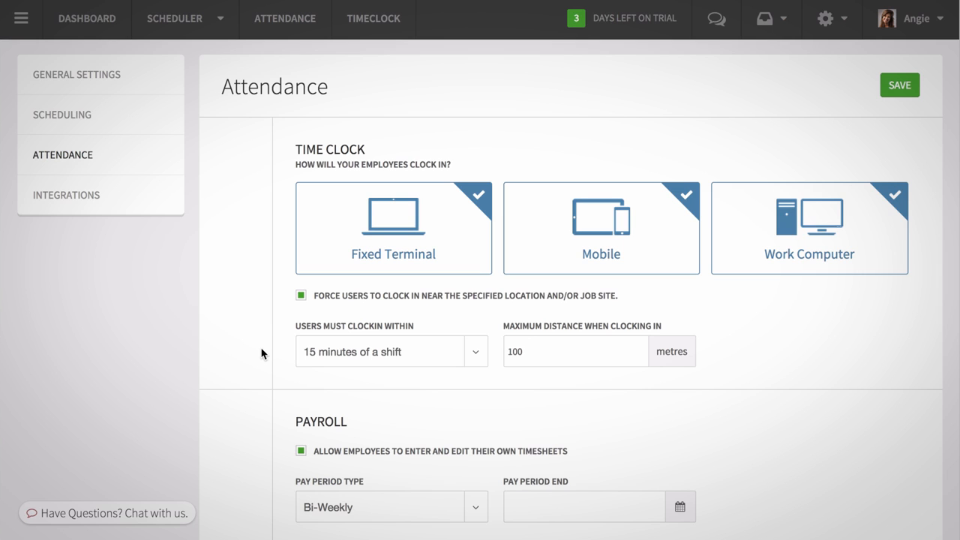
click(475, 351)
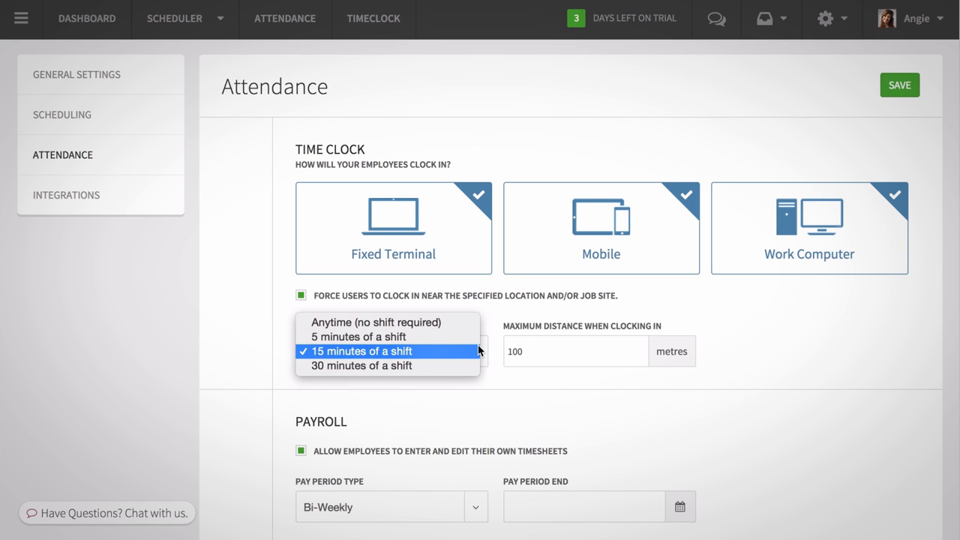
click(357, 336)
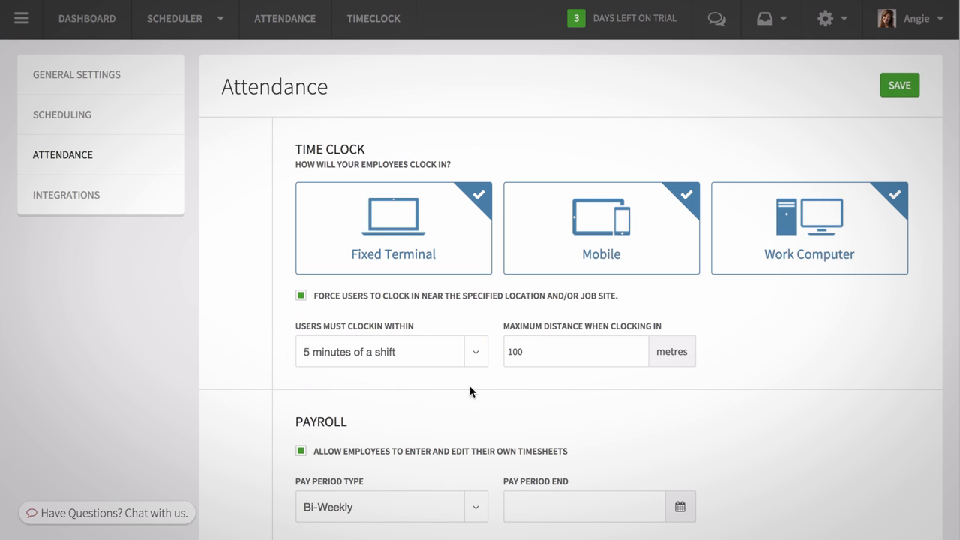
mouse_move(477, 387)
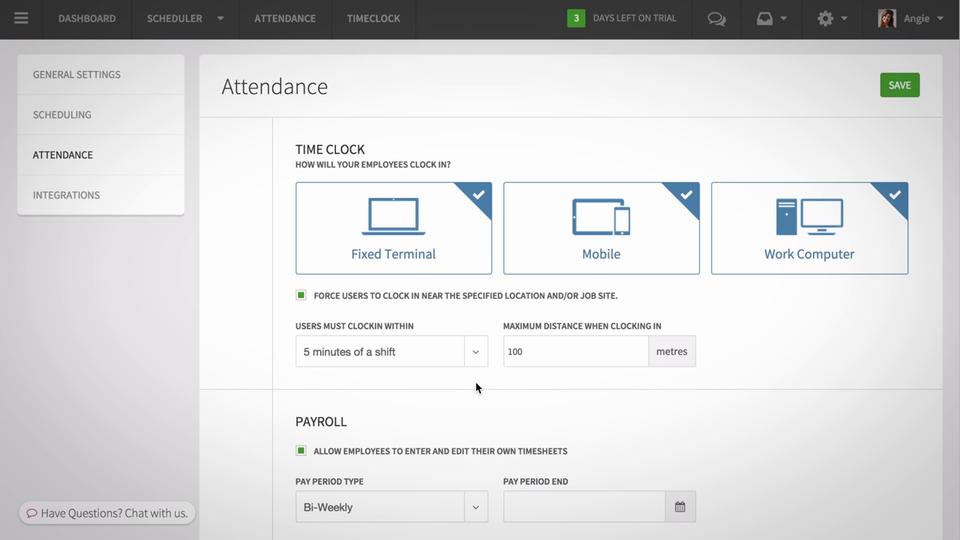
mouse_move(474, 359)
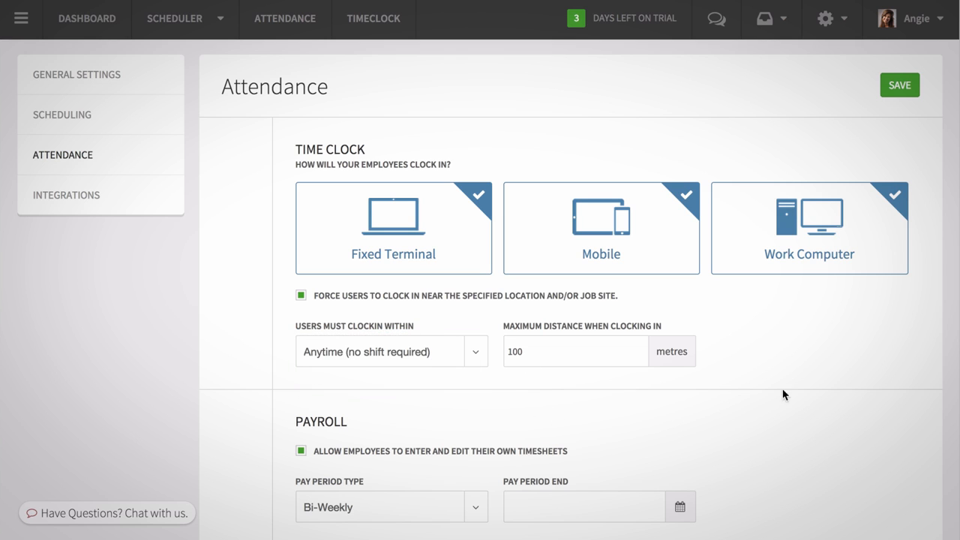
scroll(down, 3)
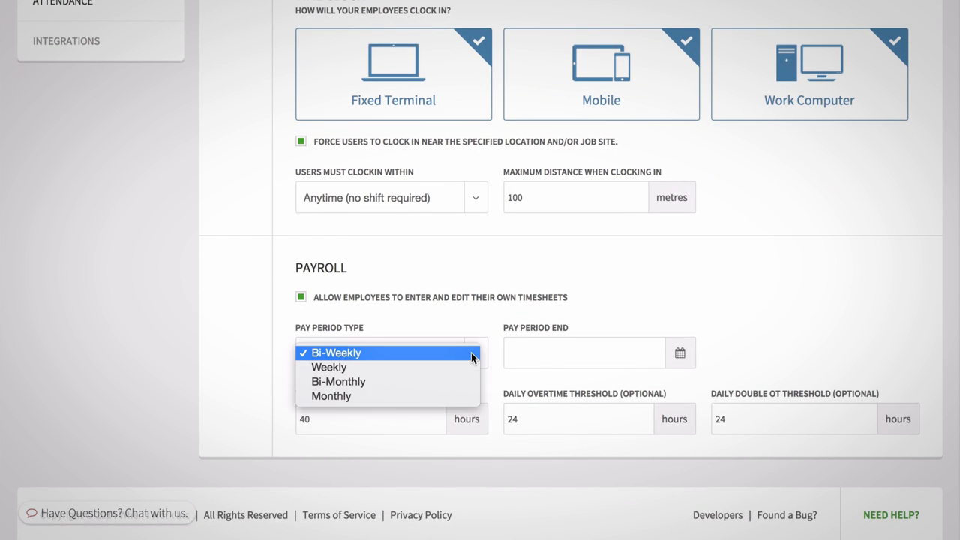
Make the pay period Weekly, ending Fri, 31 Oct 2014
click(328, 366)
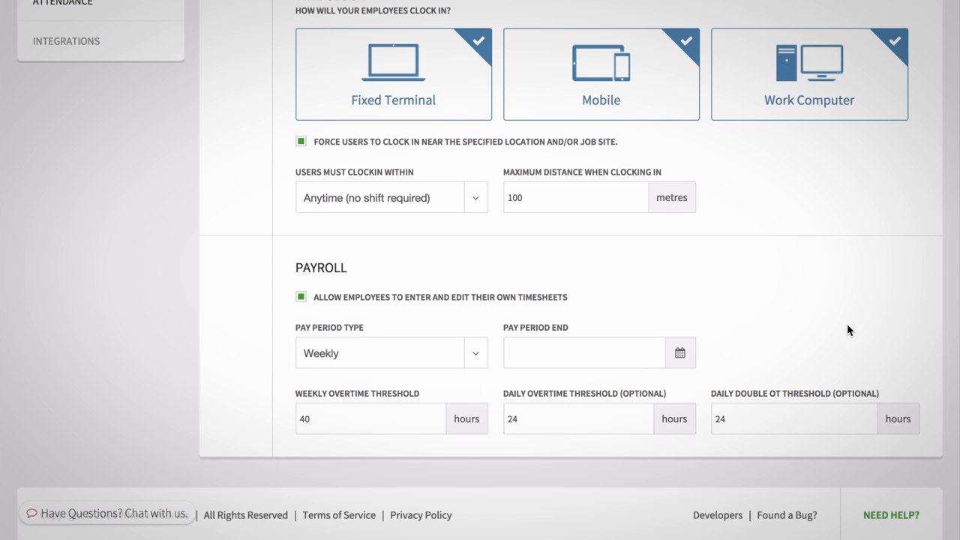
mouse_move(735, 350)
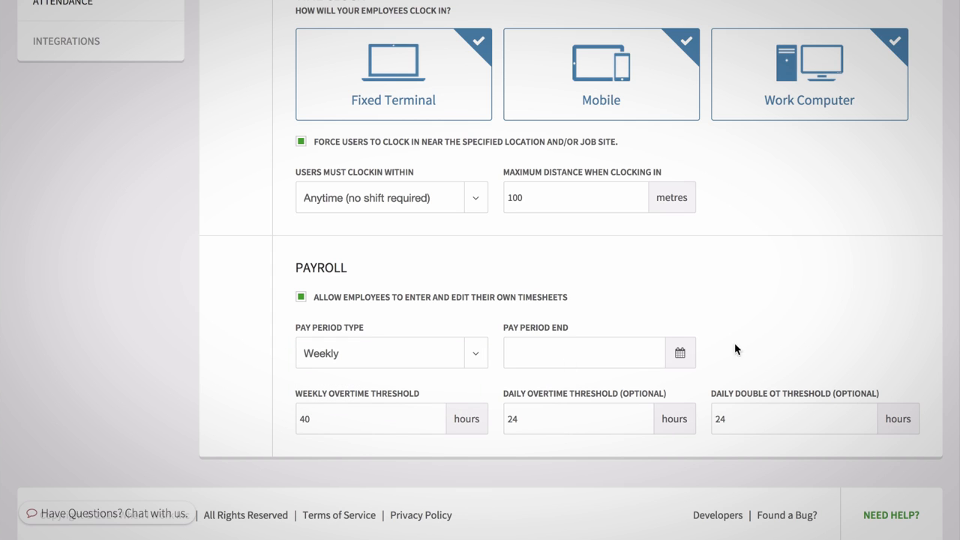
mouse_move(681, 352)
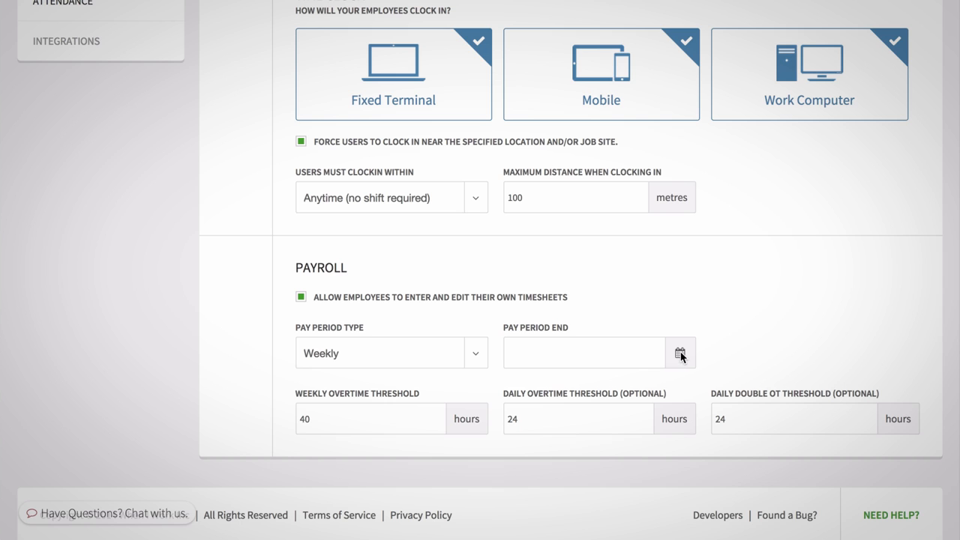
click(679, 353)
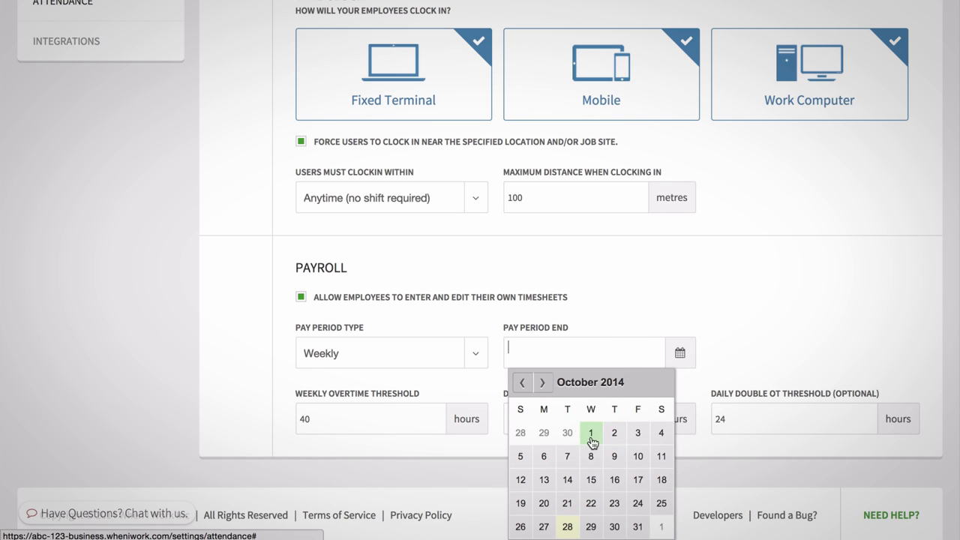
click(637, 527)
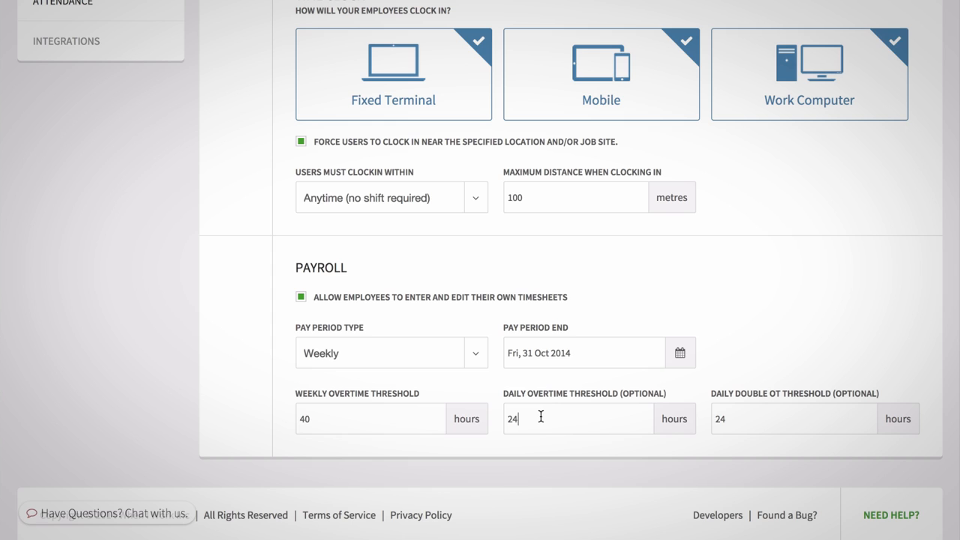
Set daily overtime to 8 hours and double OT to 10, then save the settings
text(8)
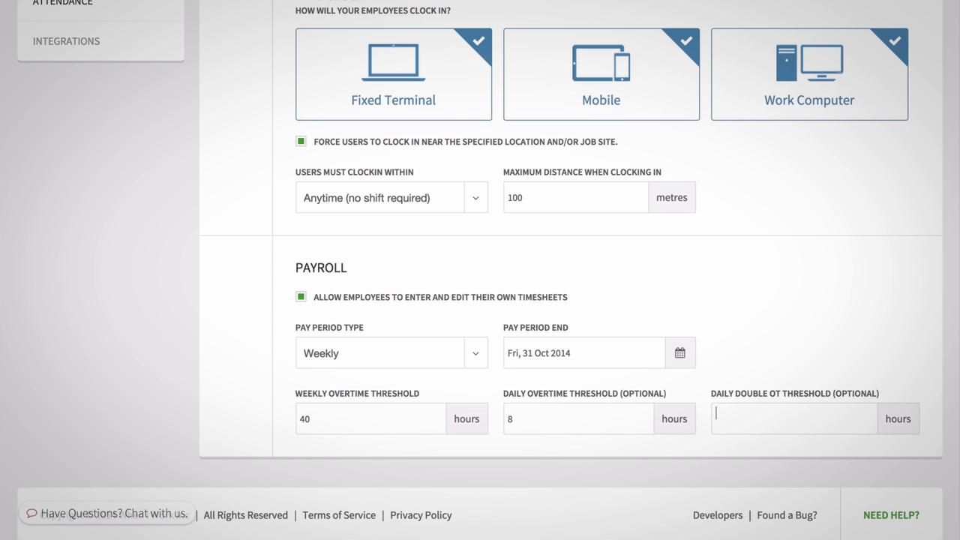
text(10)
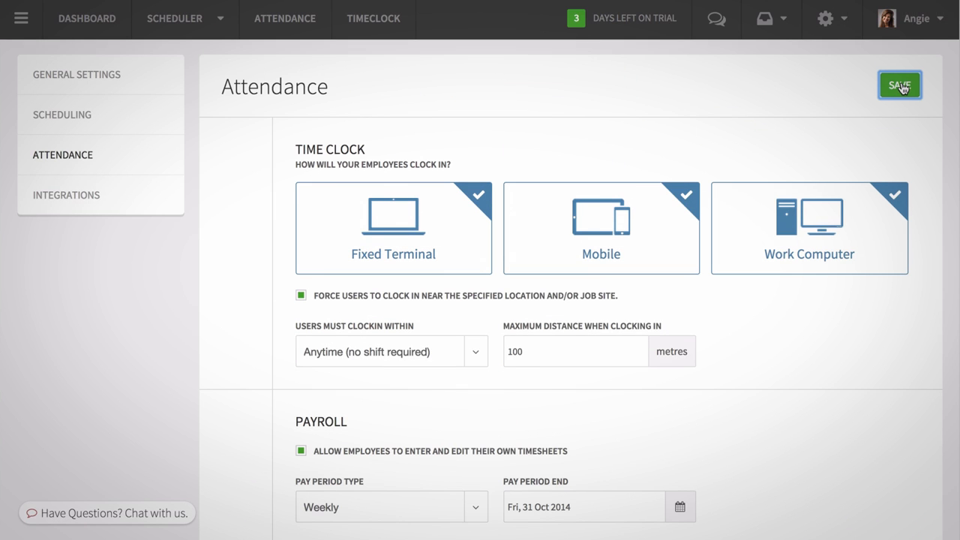
click(900, 84)
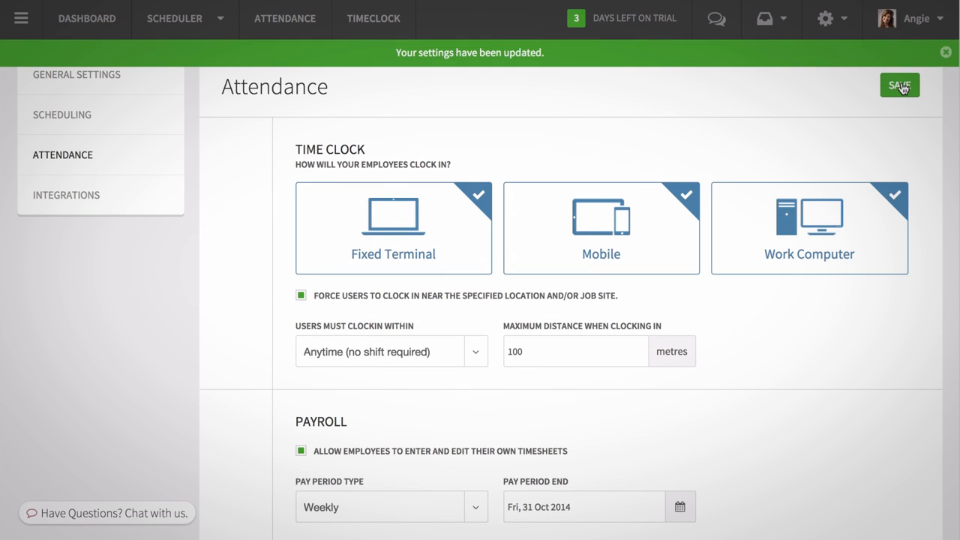